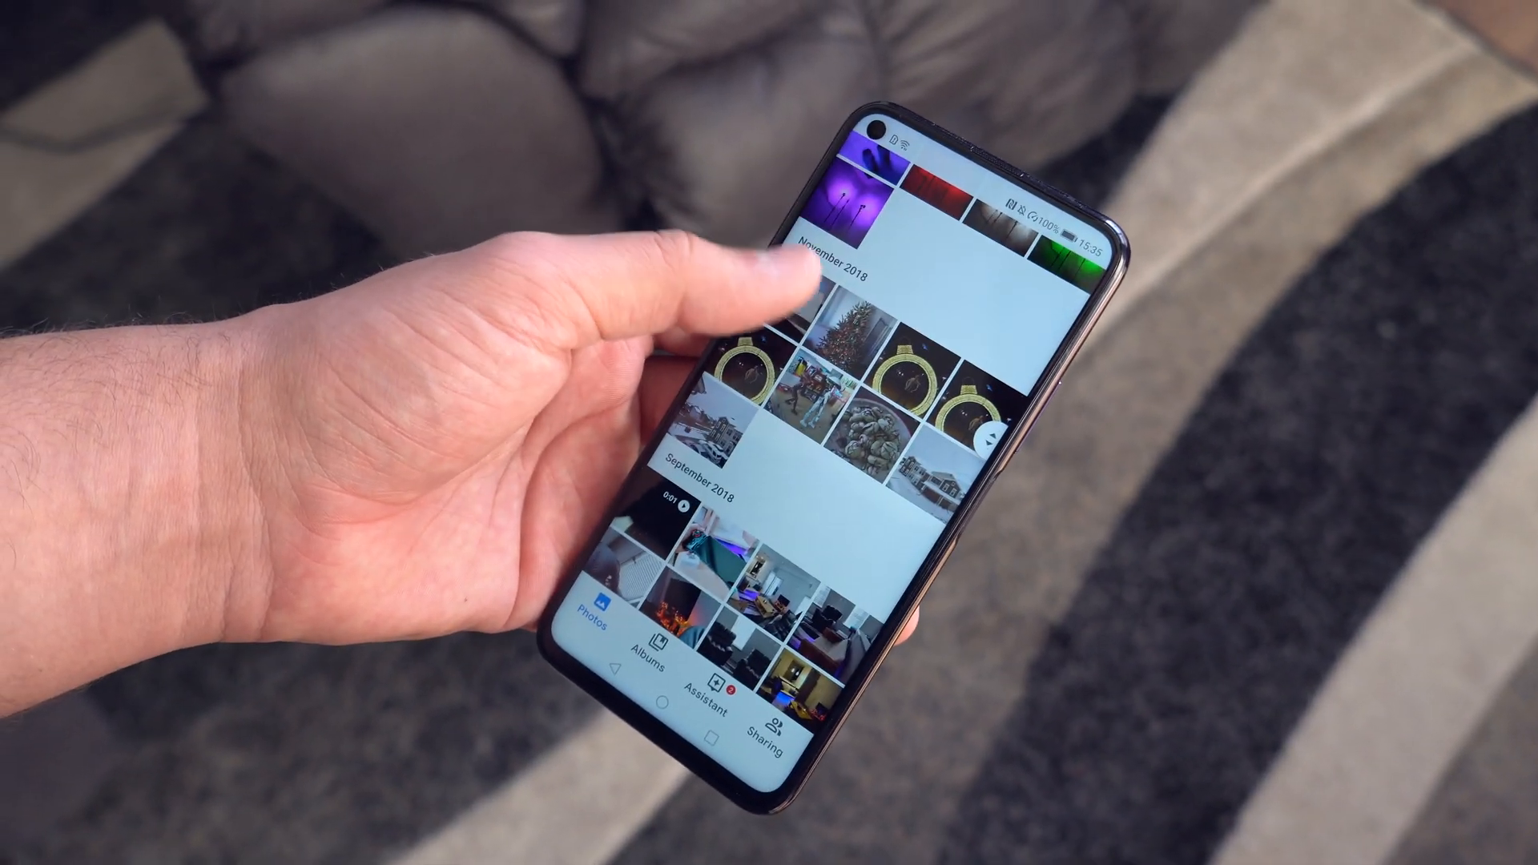
Tick Calendar, Contacts, Photos, Reminders and Videos in the phone app and start importing
scroll(down, 3)
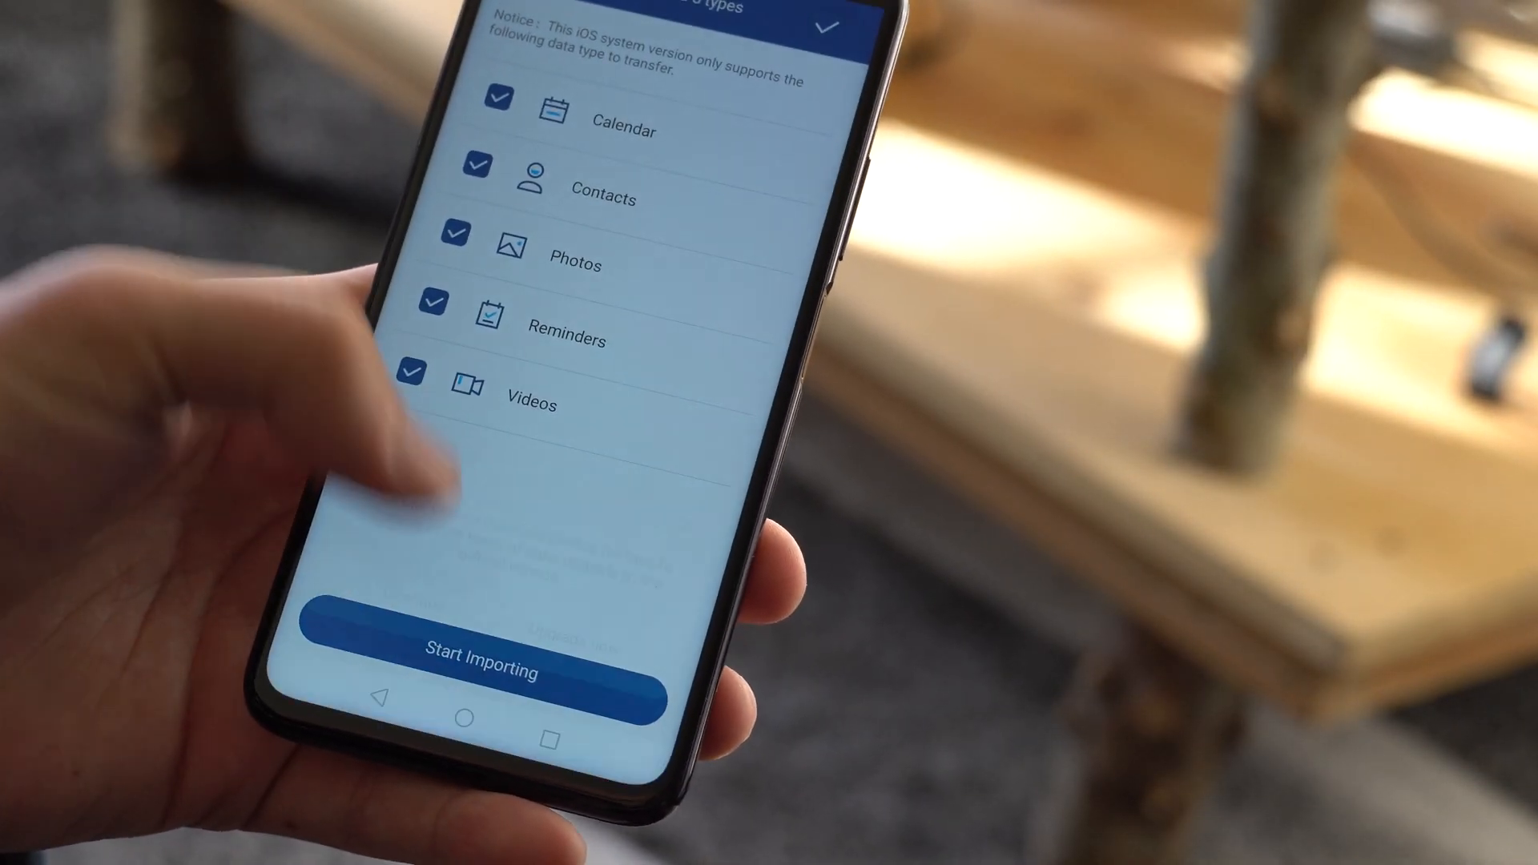
click(480, 673)
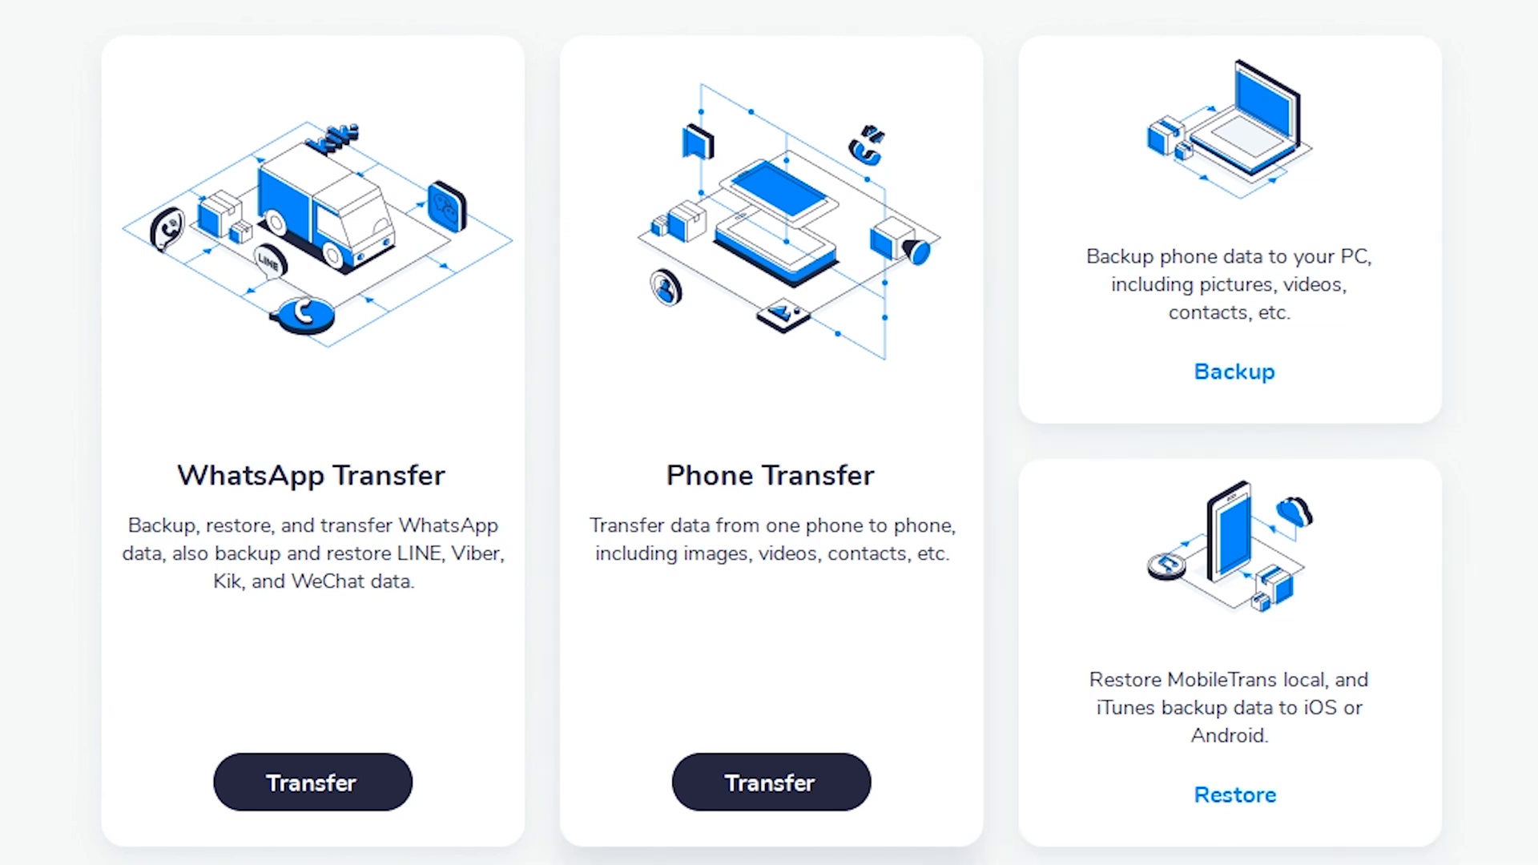
mouse_move(770, 782)
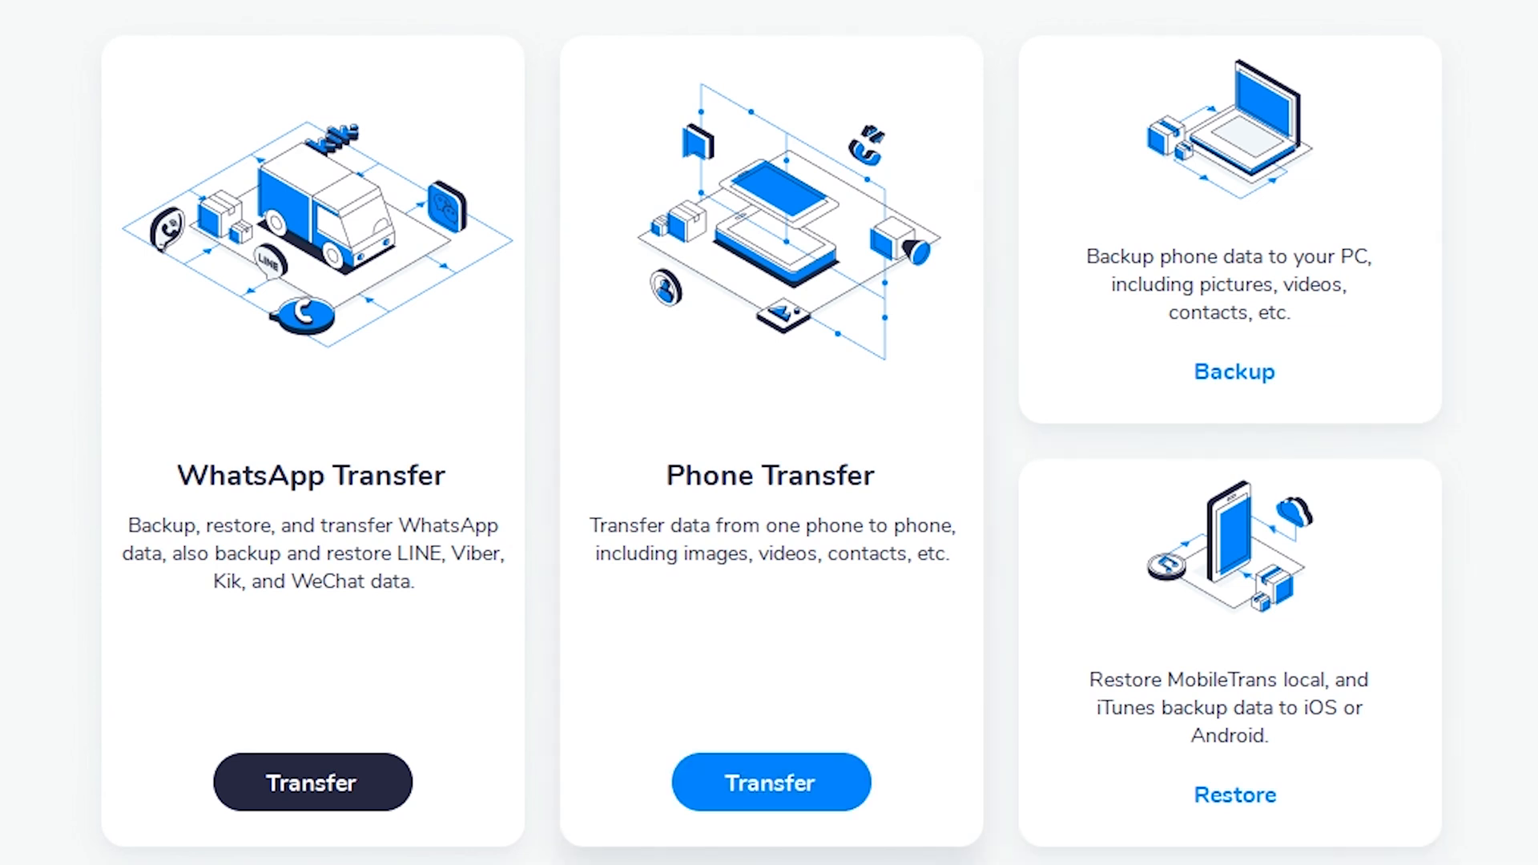
Choose Transfer under Phone Transfer to bring up the USB debugging guide
click(770, 782)
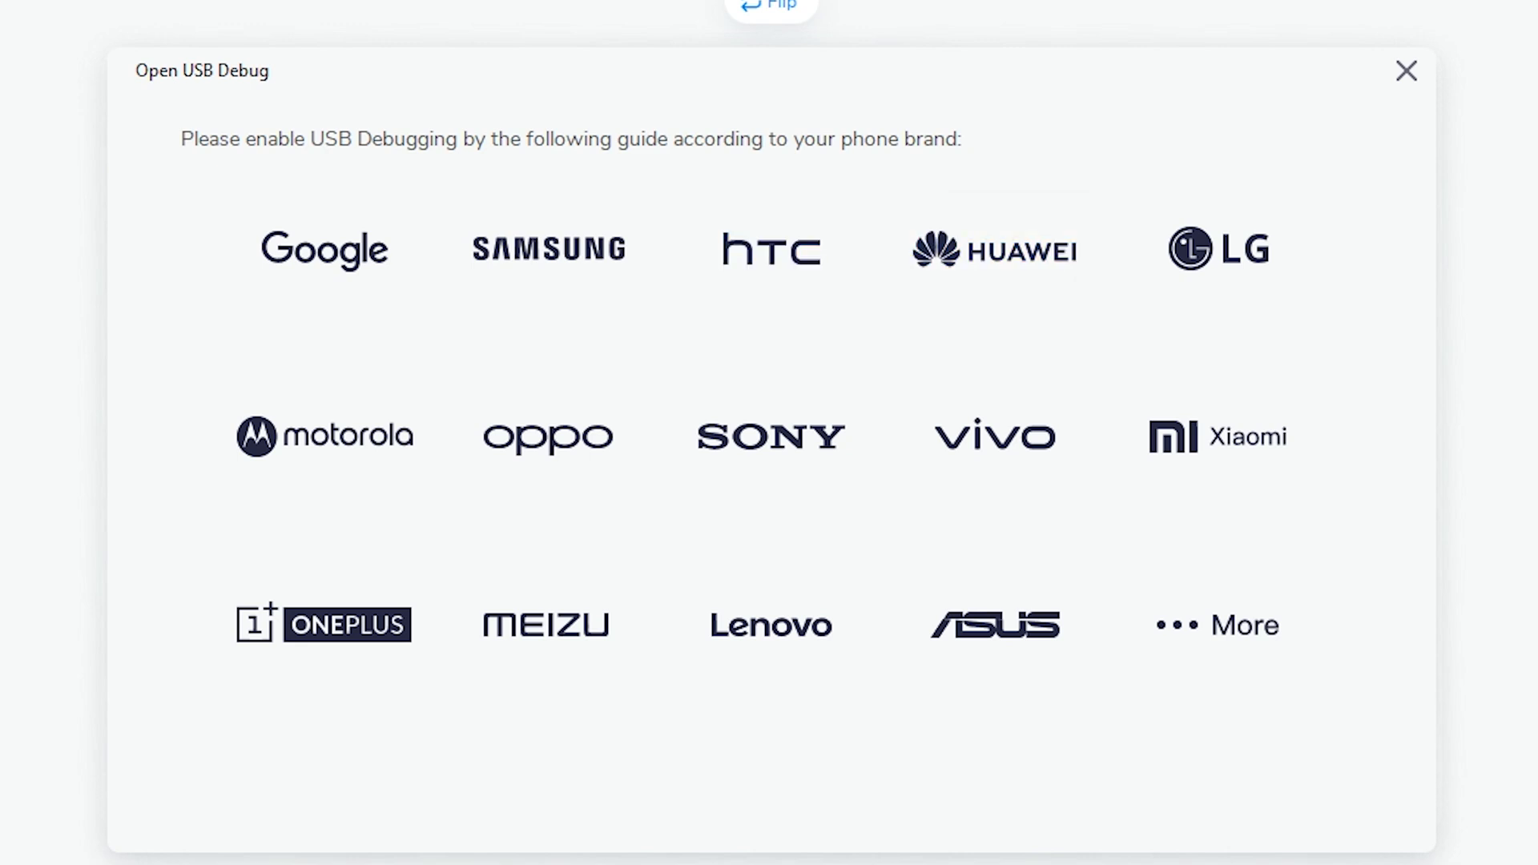
View the HUAWEI USB debugging steps, then dismiss the guide
click(992, 249)
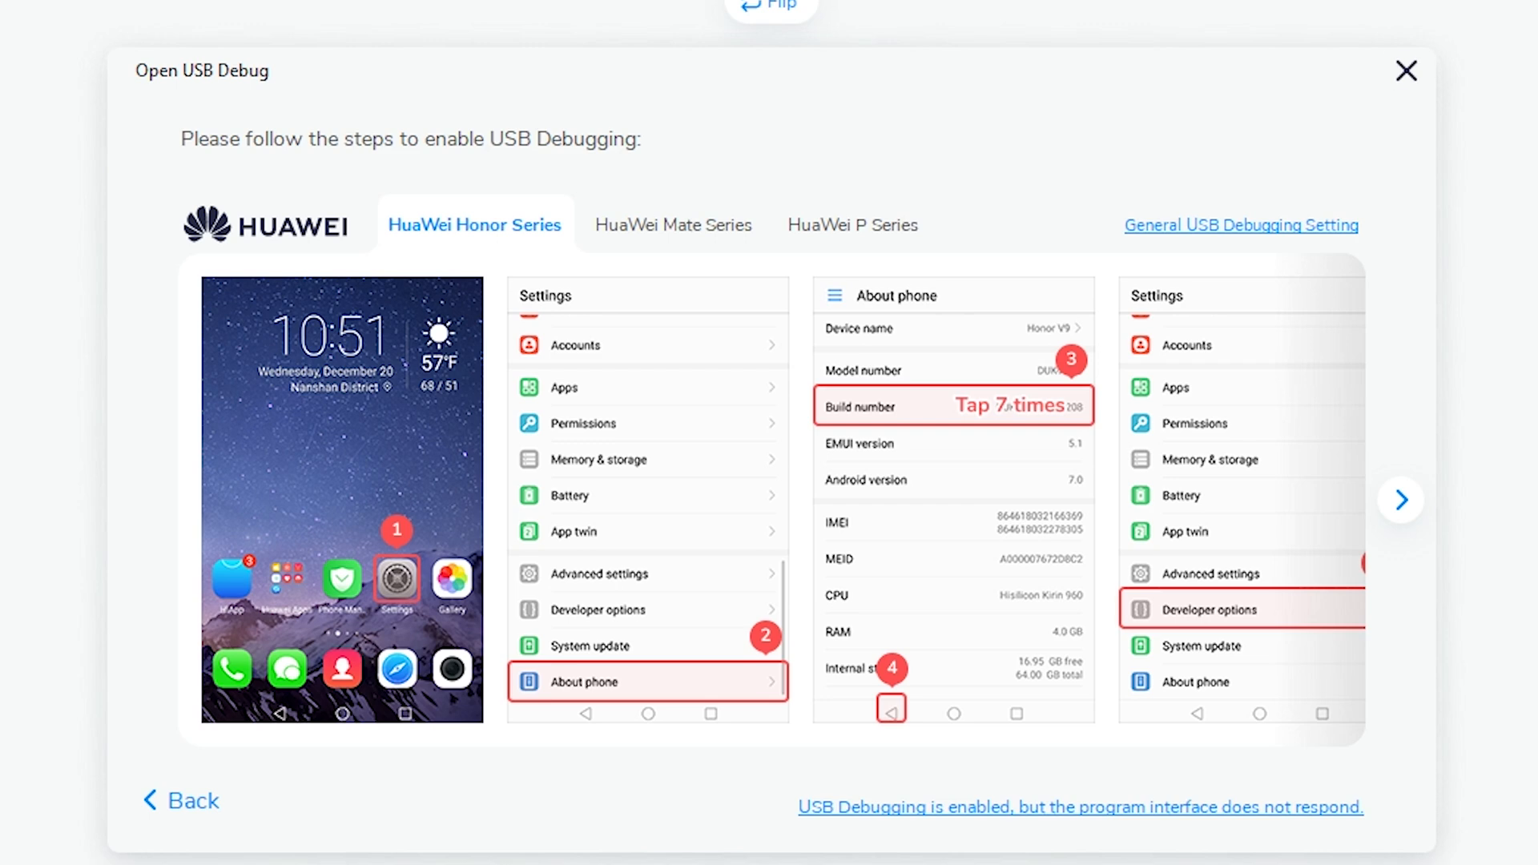
click(1399, 500)
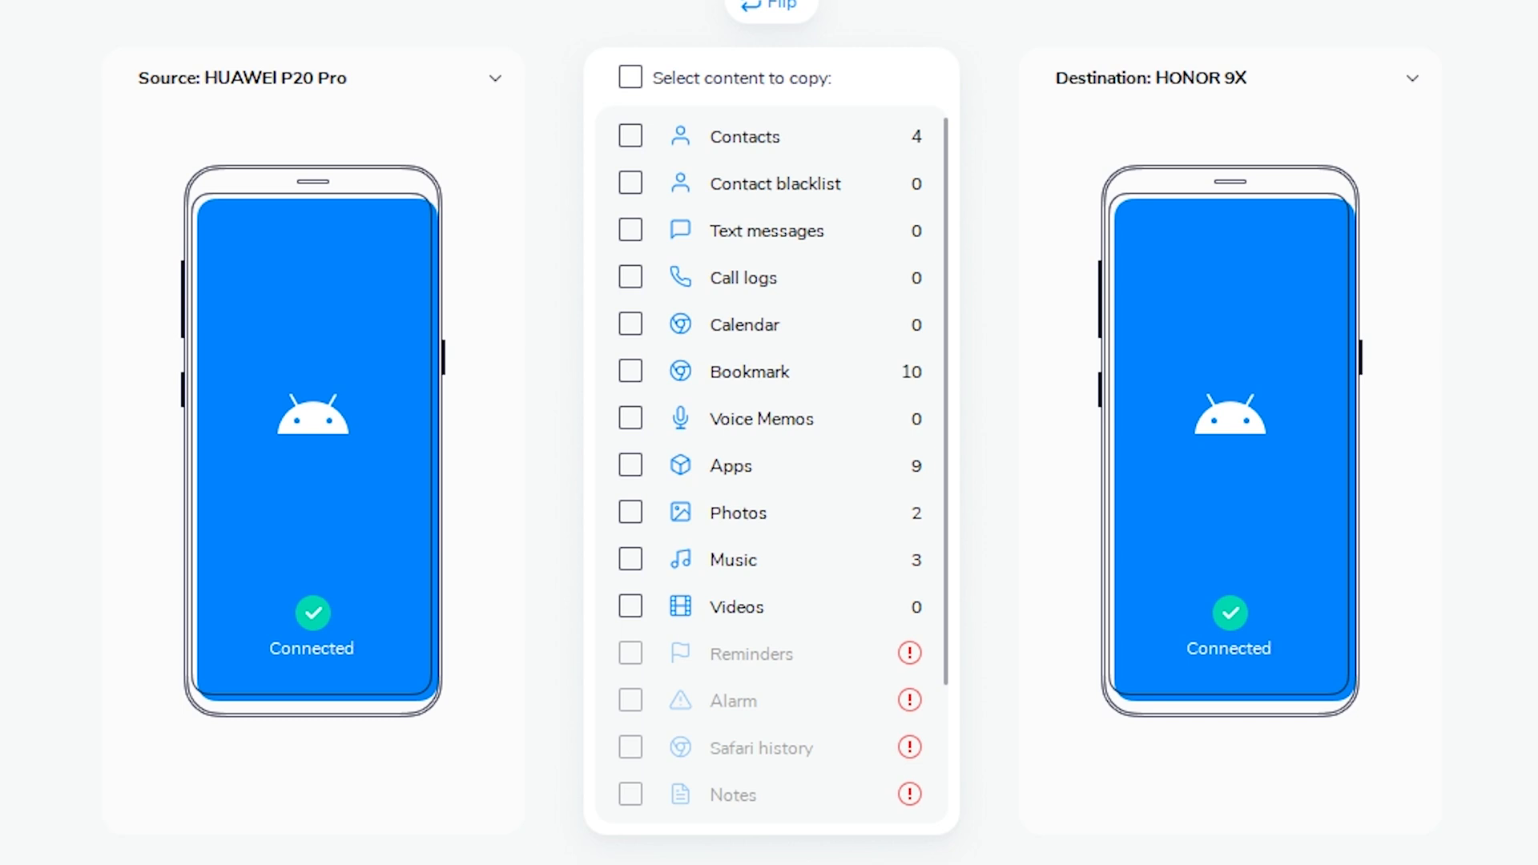
Tick Contacts in the content list to copy onto the HONOR 9X
click(630, 78)
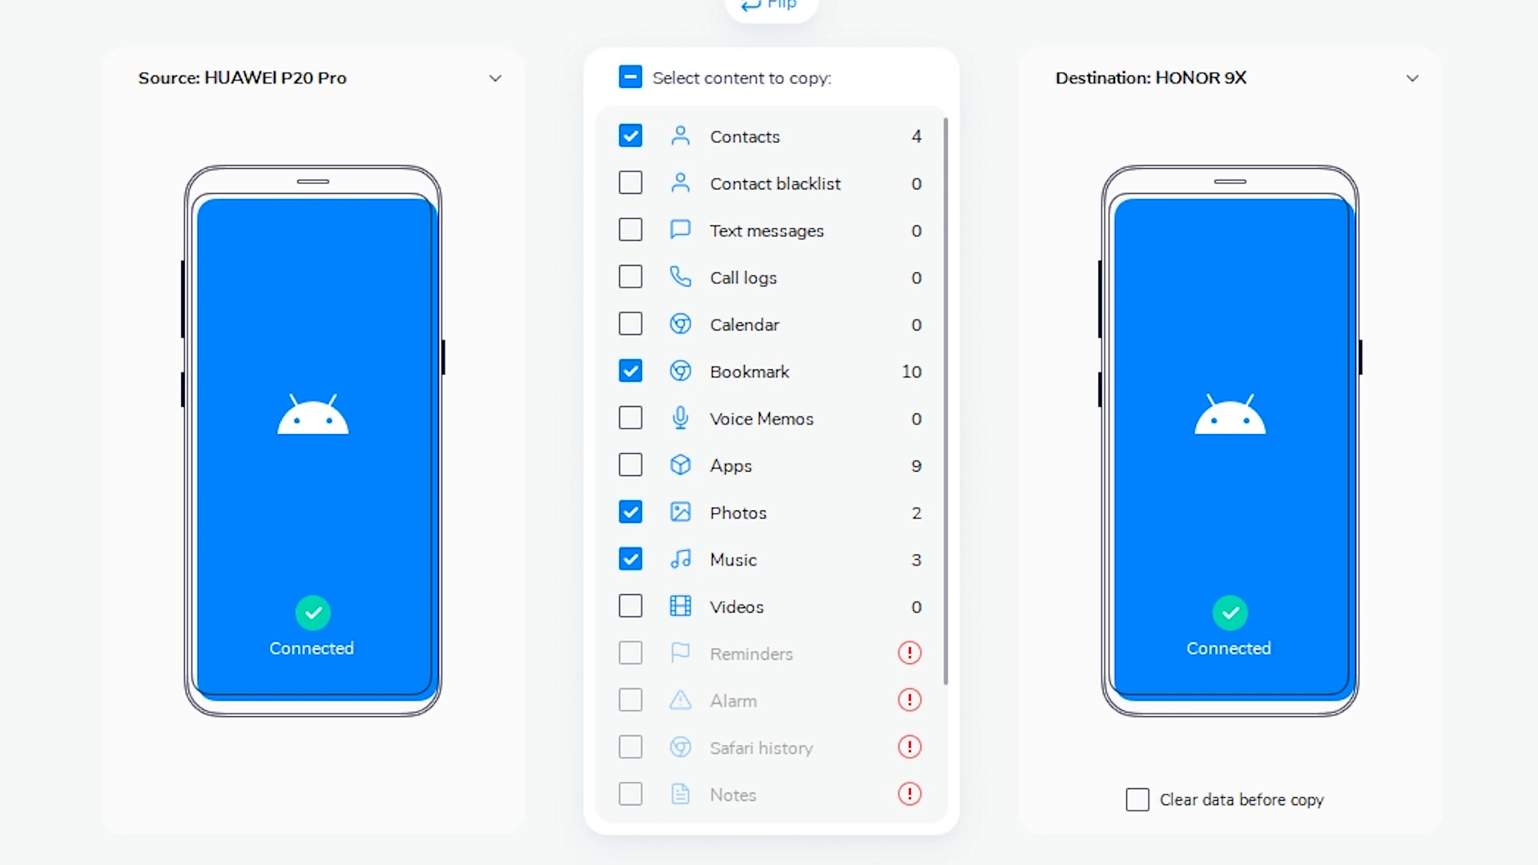